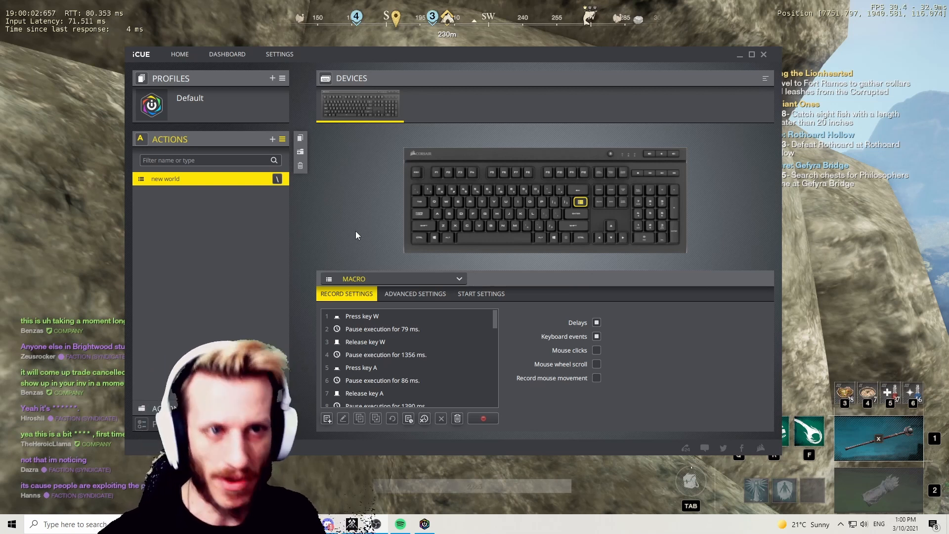
mouse_move(324, 190)
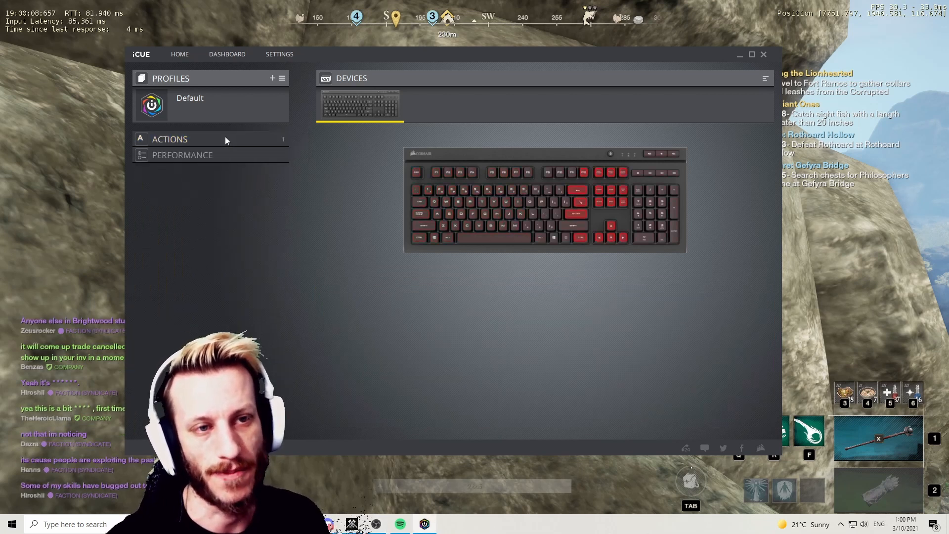
Step: Select the newly added, empty Macro 2 action in the actions list
left_click(169, 138)
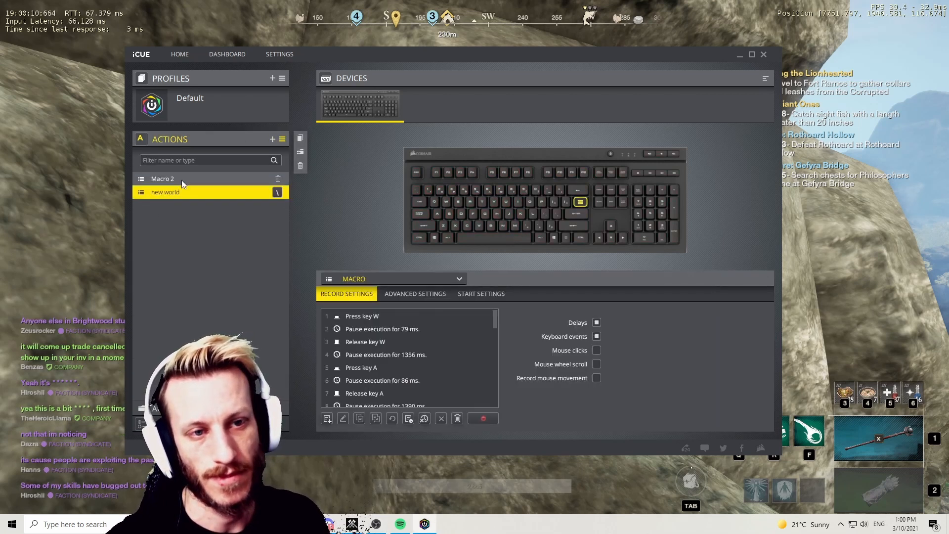
left_click(162, 179)
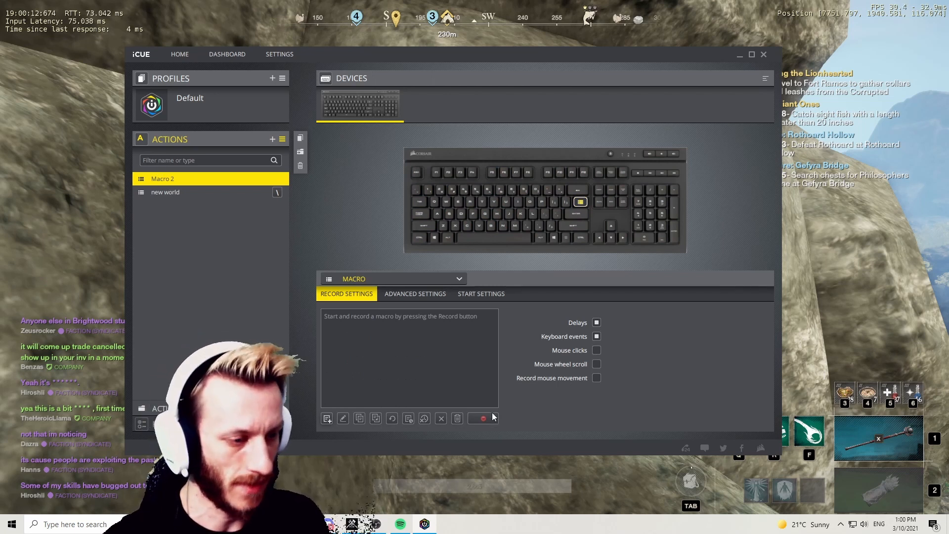
mouse_move(482, 418)
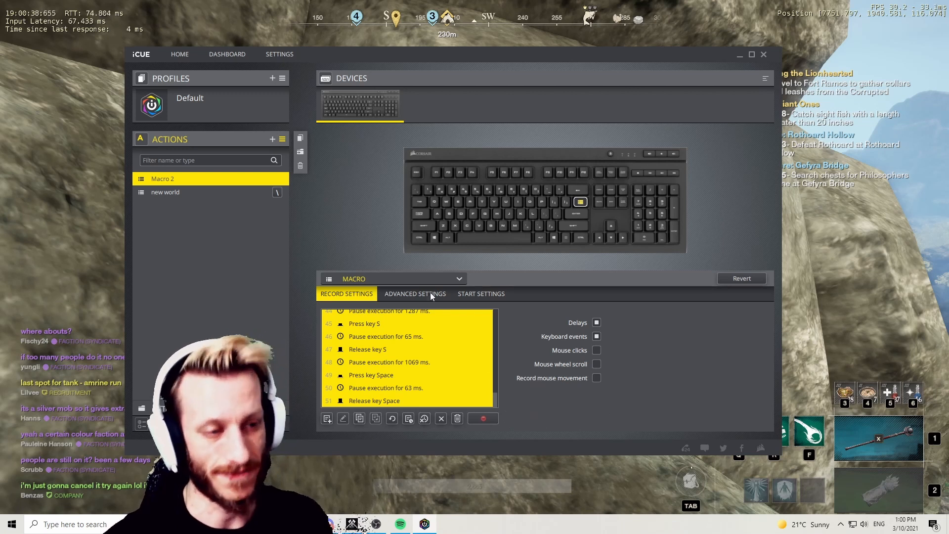
Step: In Advanced Settings, set Macro 2's action repeat to Repeat, 999 times
left_click(415, 293)
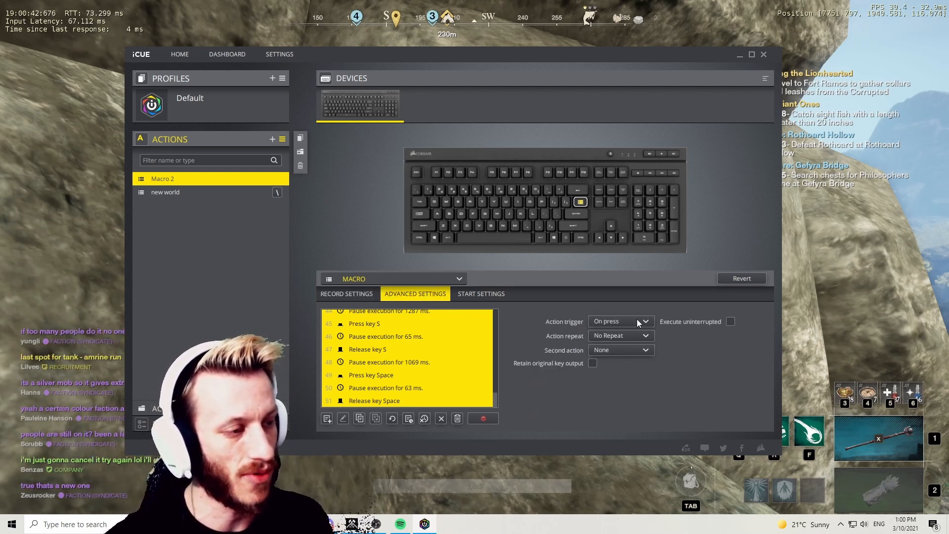
left_click(620, 336)
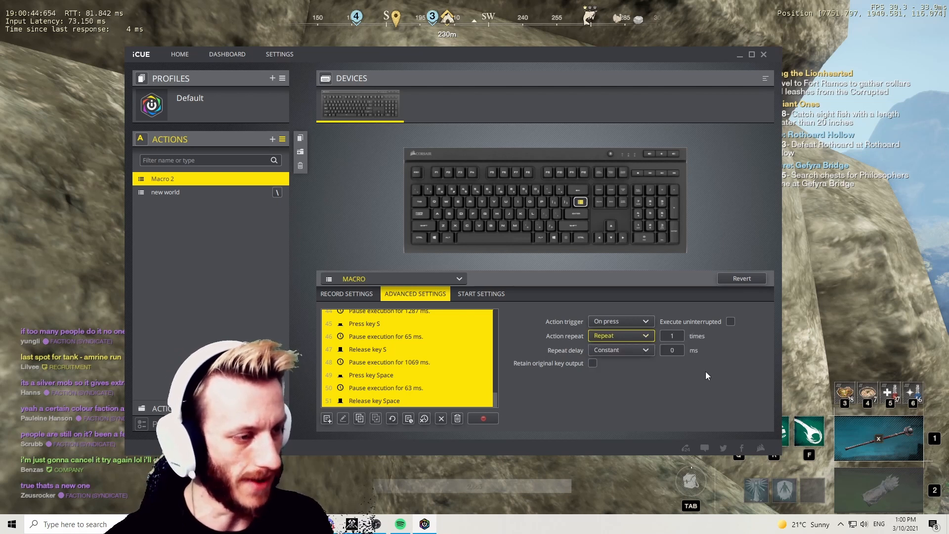
left_click(670, 336)
type("999")
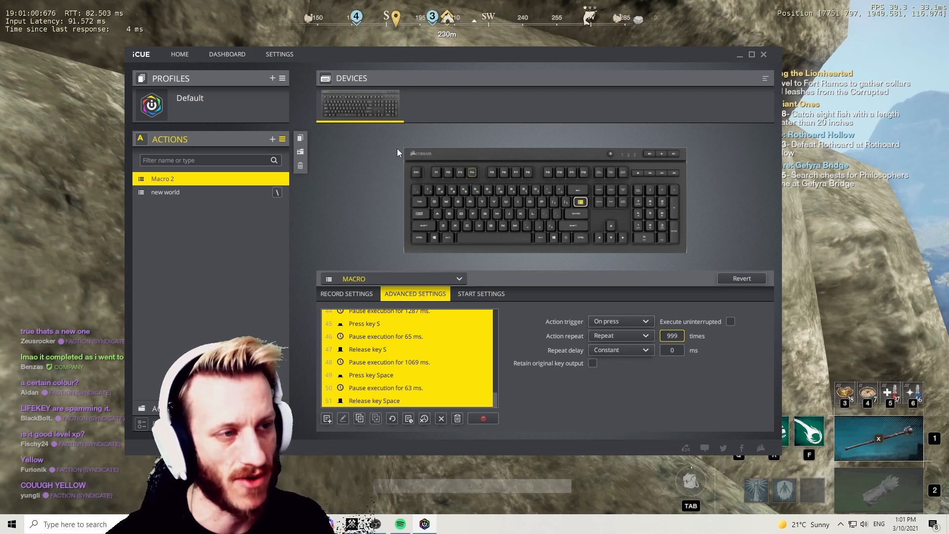
mouse_move(446, 156)
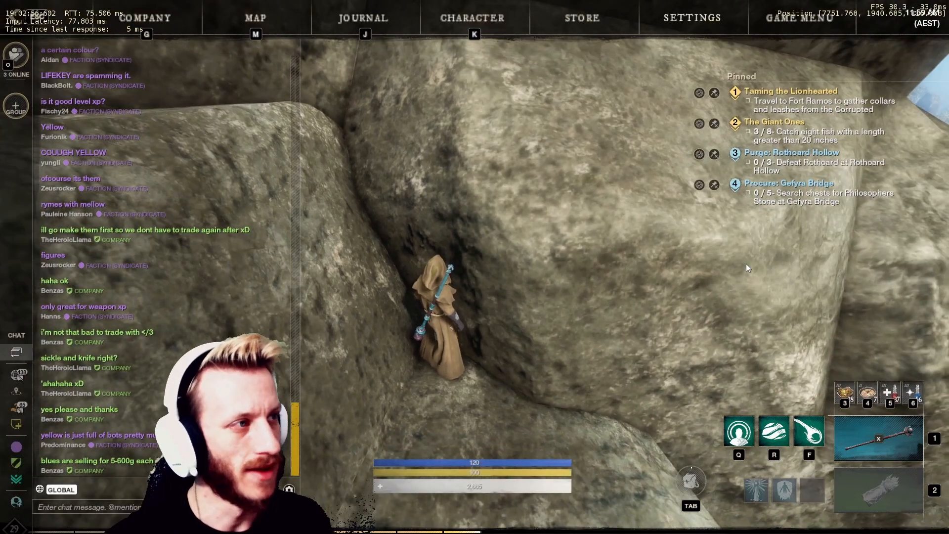
Step: In Visuals settings, lower the resolution from 1920 x 1080 to 1024 x 768
left_click(691, 18)
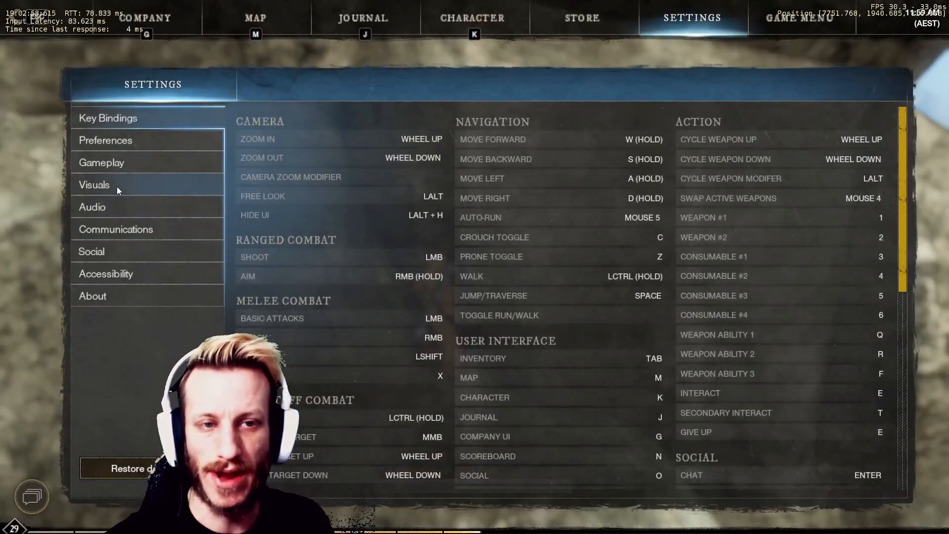
left_click(94, 184)
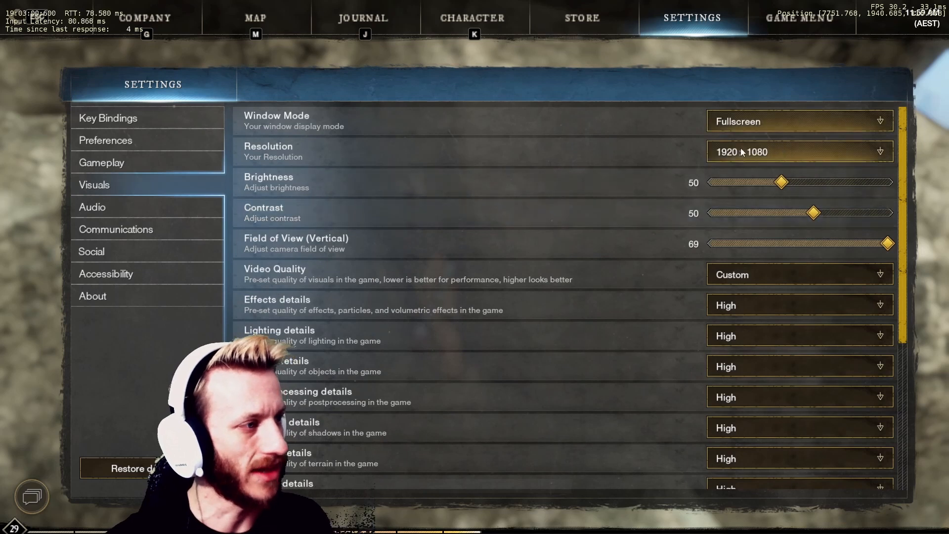
left_click(799, 151)
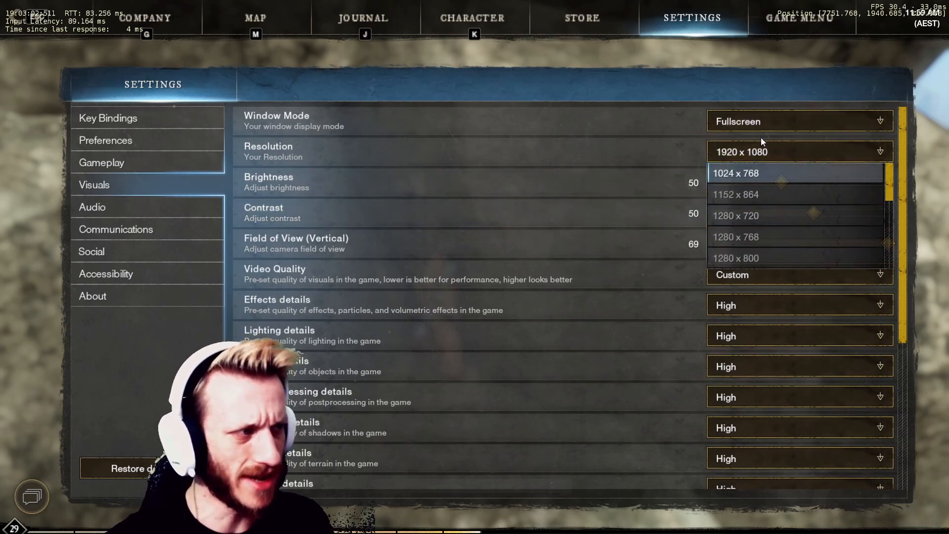
left_click(735, 172)
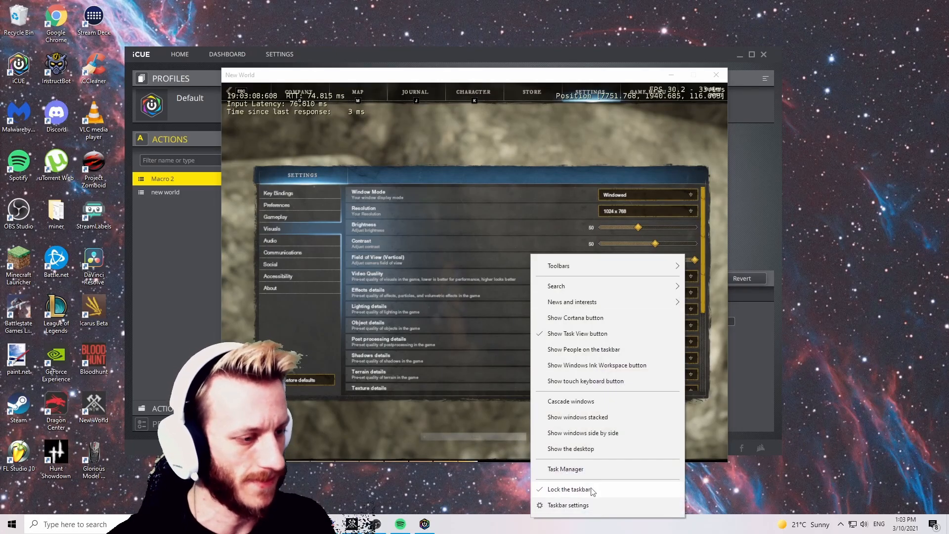
Step: Review NewWorld's CPU, memory and GPU usage in Task Manager's Processes list
left_click(564, 468)
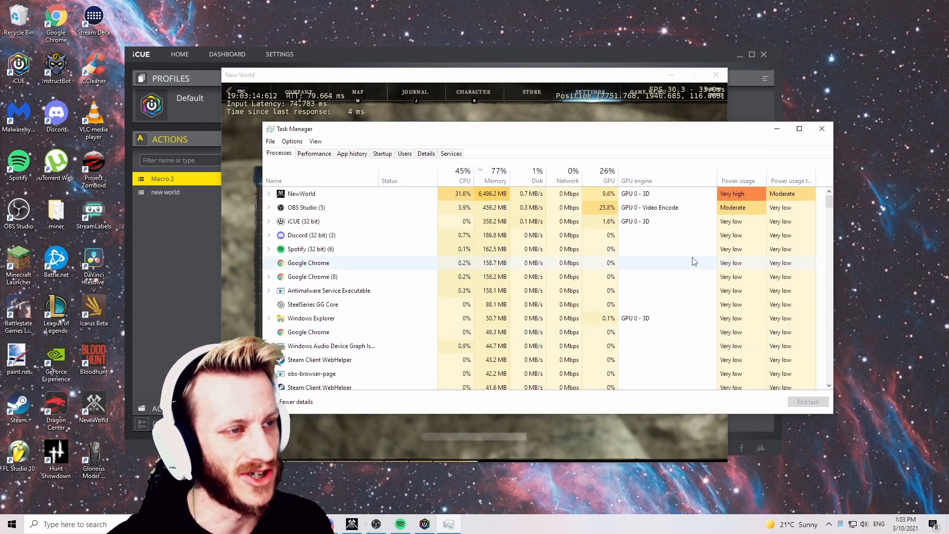
left_click(821, 128)
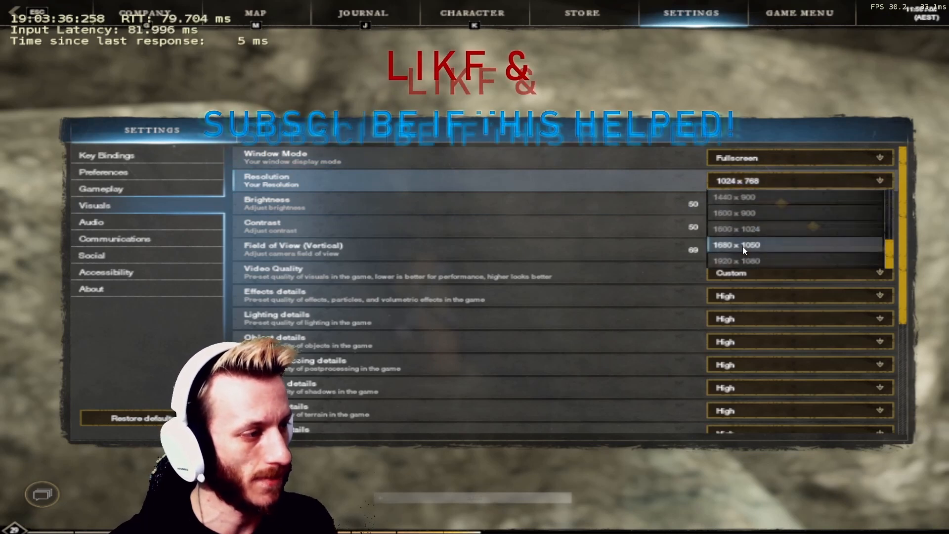
Step: Restore the resolution to 1920 x 1080 and confirm the change with Yes
left_click(735, 260)
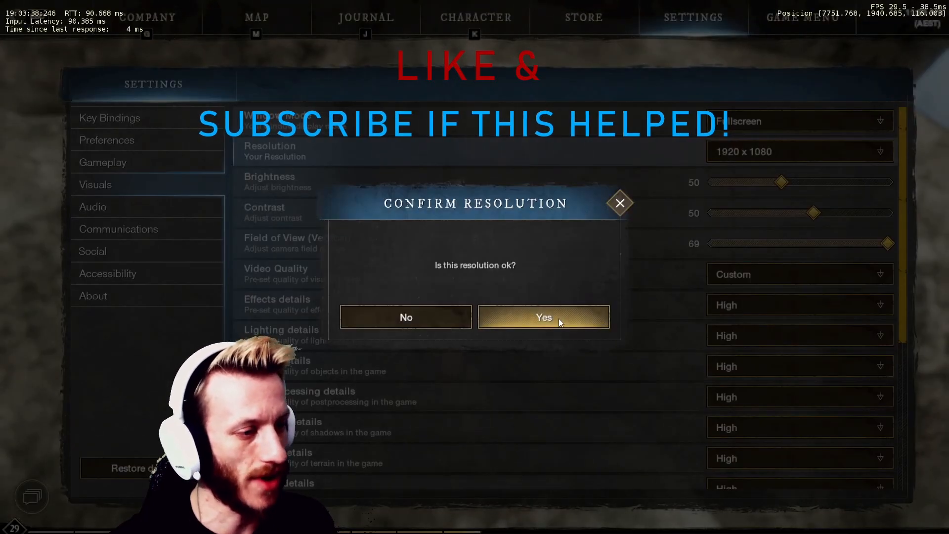
left_click(542, 317)
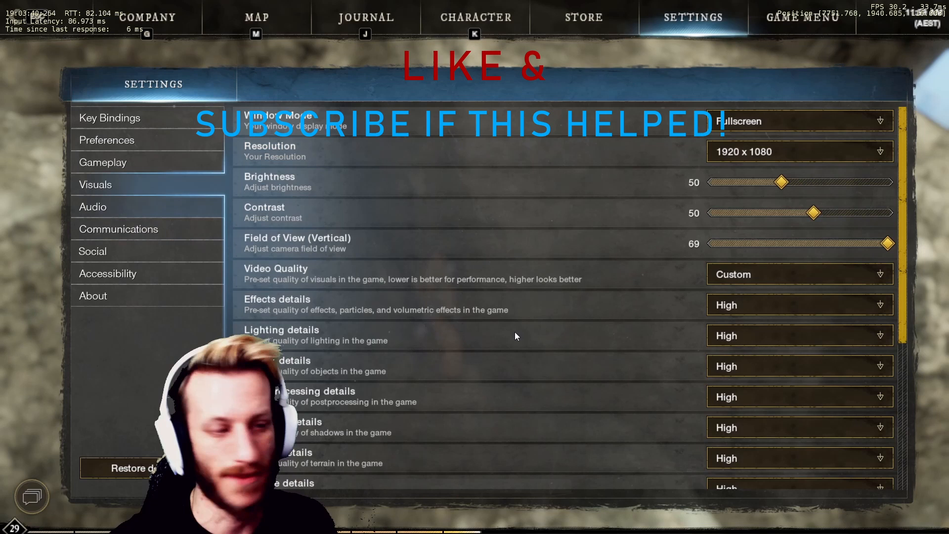
scroll("down", 3)
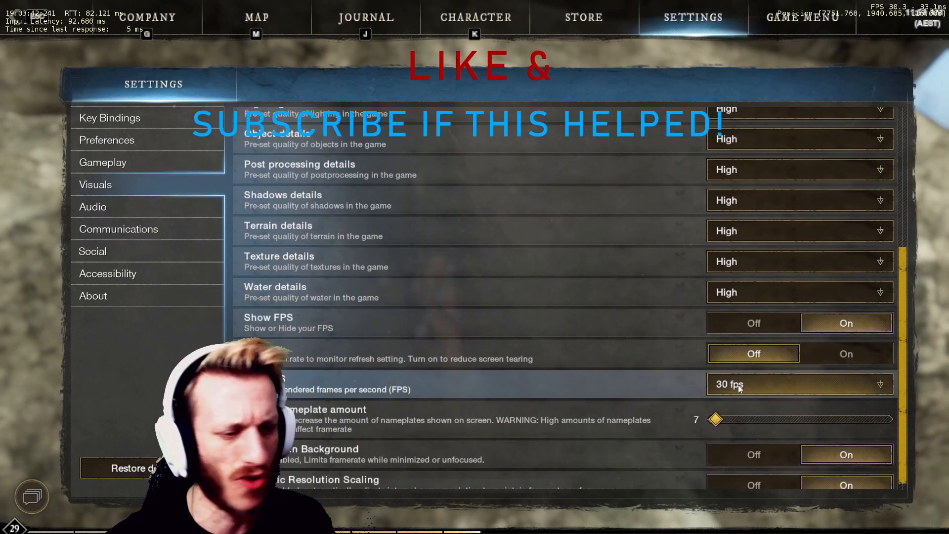
left_click(798, 384)
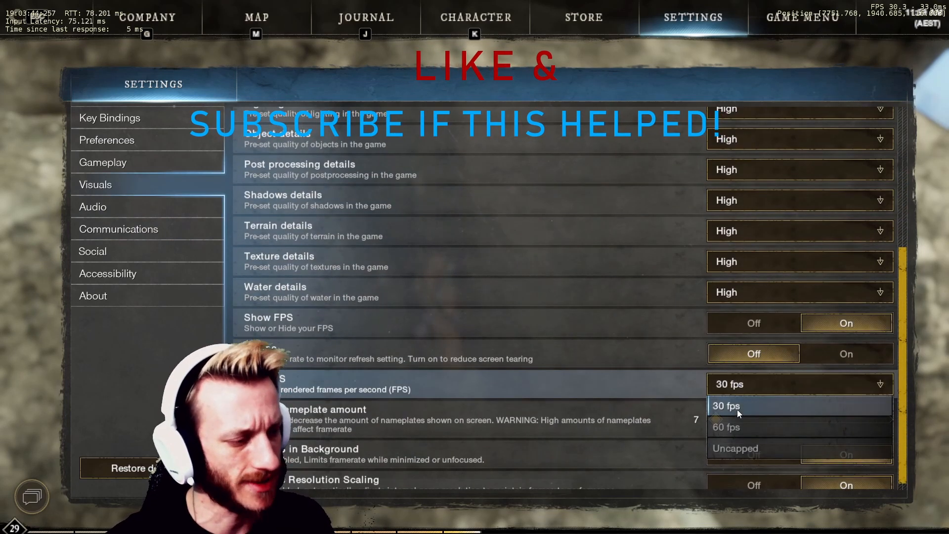
mouse_move(737, 427)
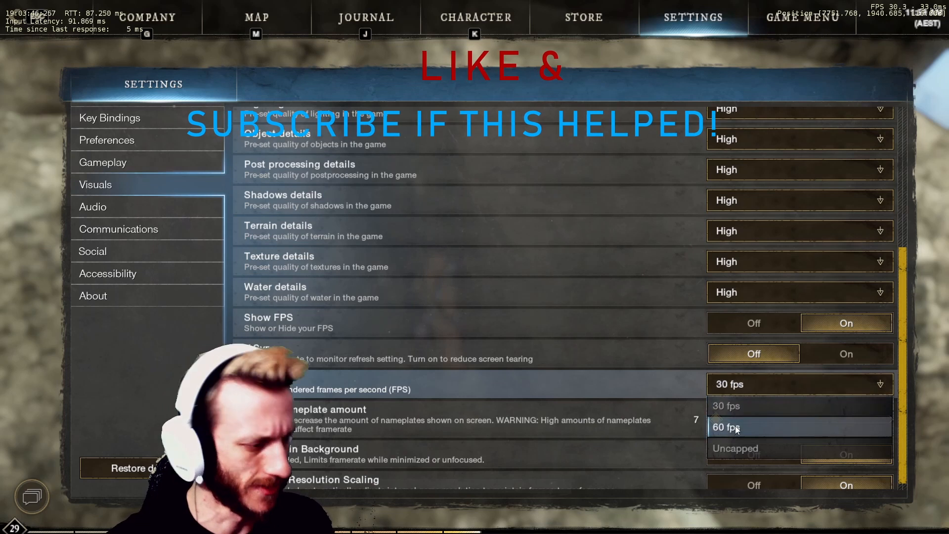